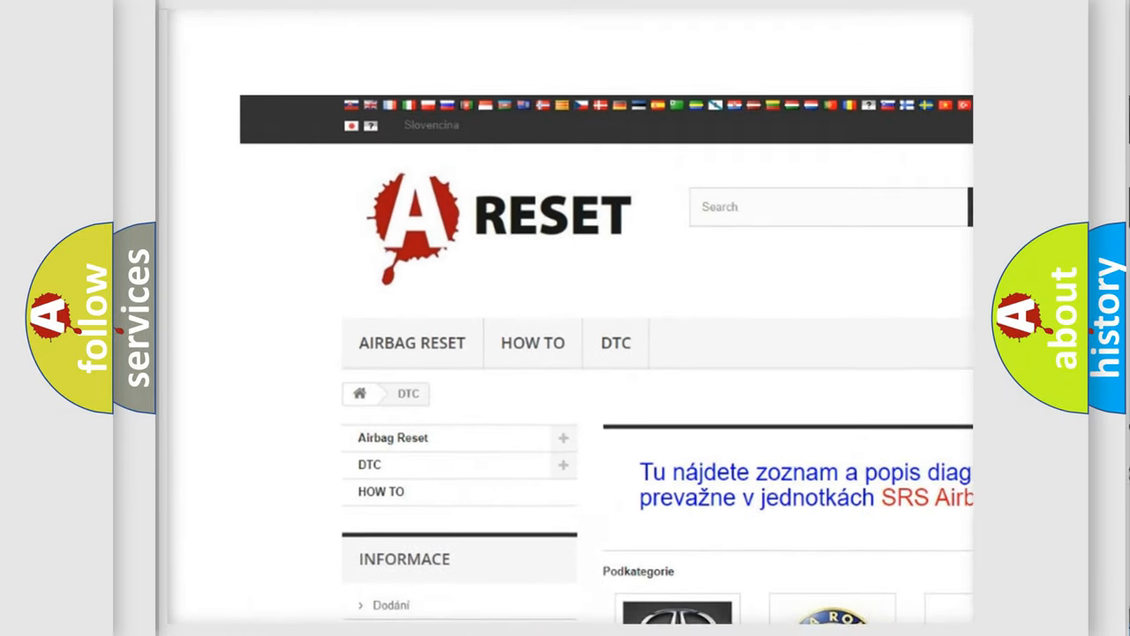
Open the Nissan DTC page from the make logos and browse its code list
scroll(up, 3)
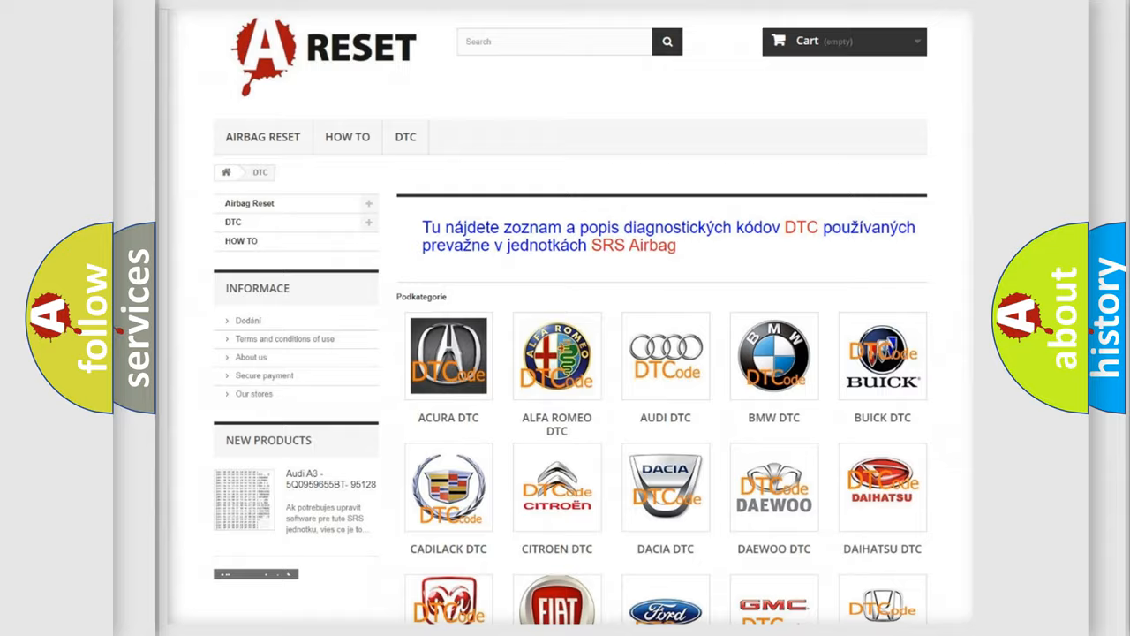
scroll(down, 3)
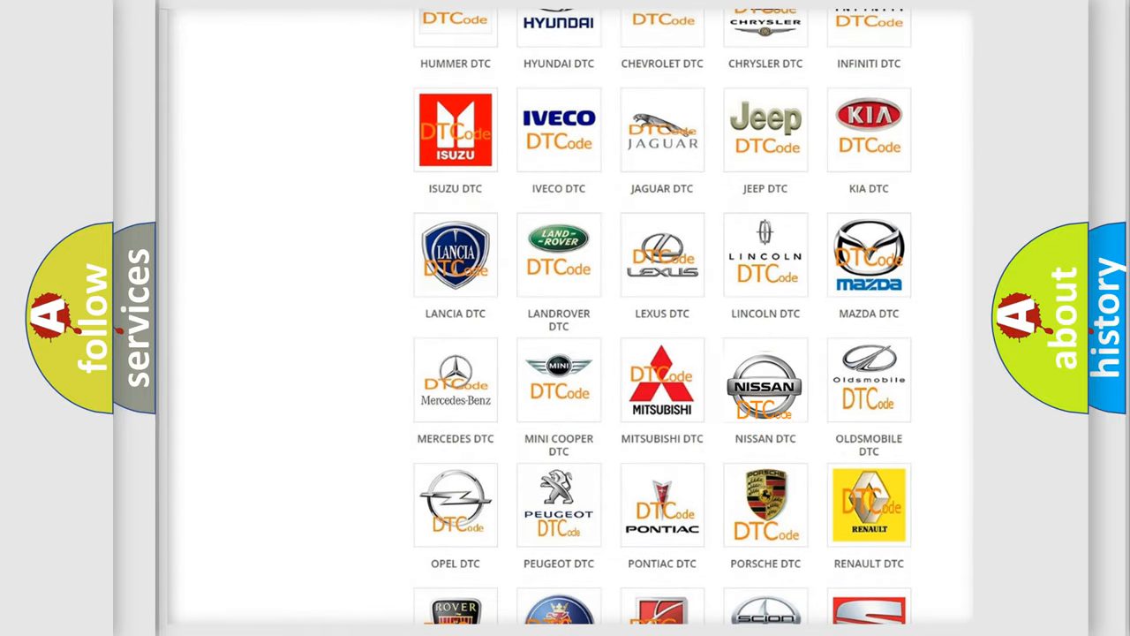
click(765, 380)
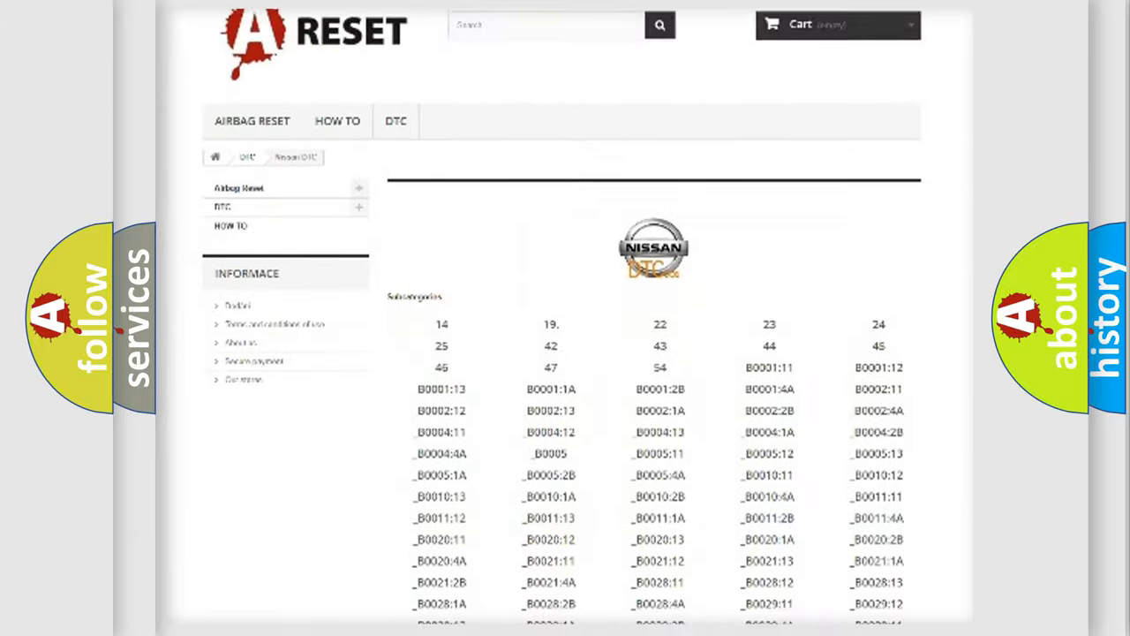
scroll(down, 3)
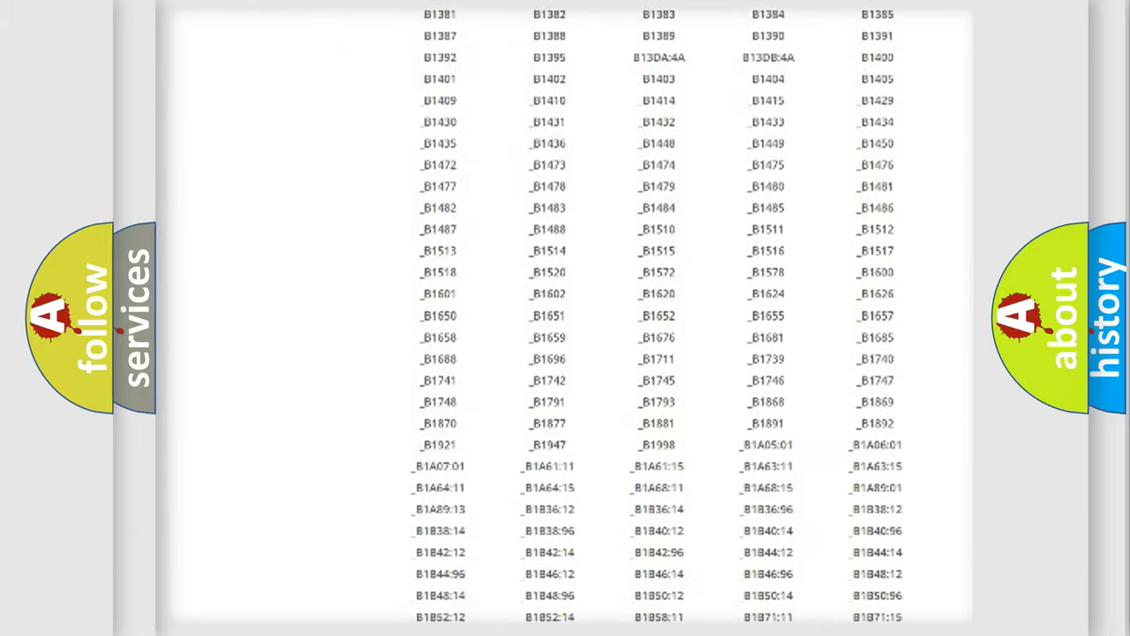
scroll(up, 3)
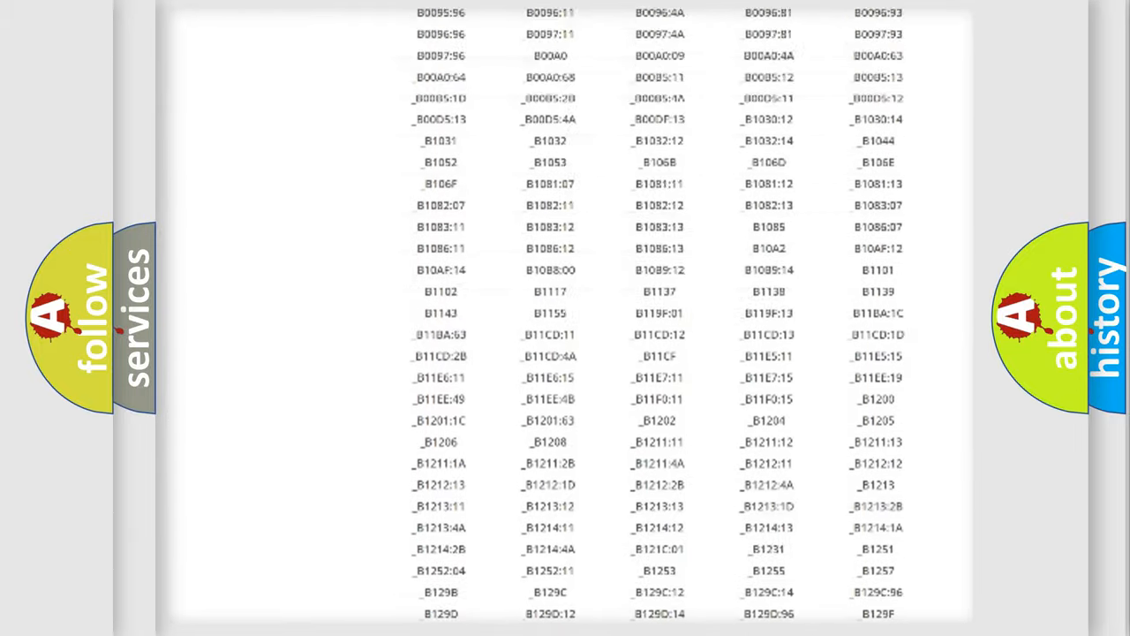
scroll(up, 3)
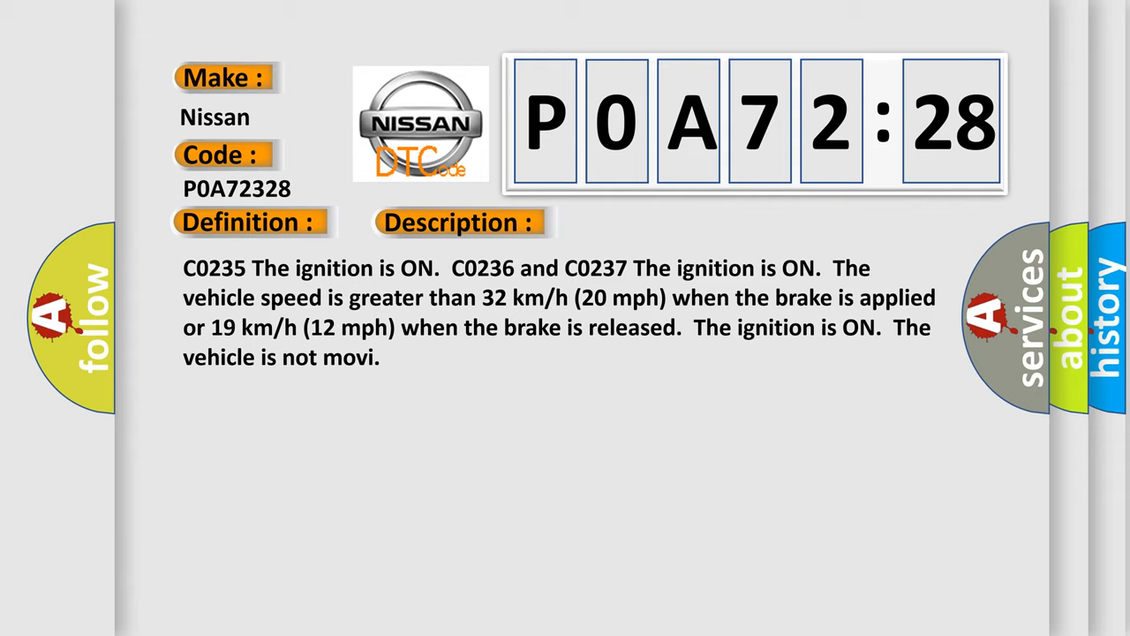
Advance the slide past the Description to reveal the Cause section on electrical intermittents
click(649, 222)
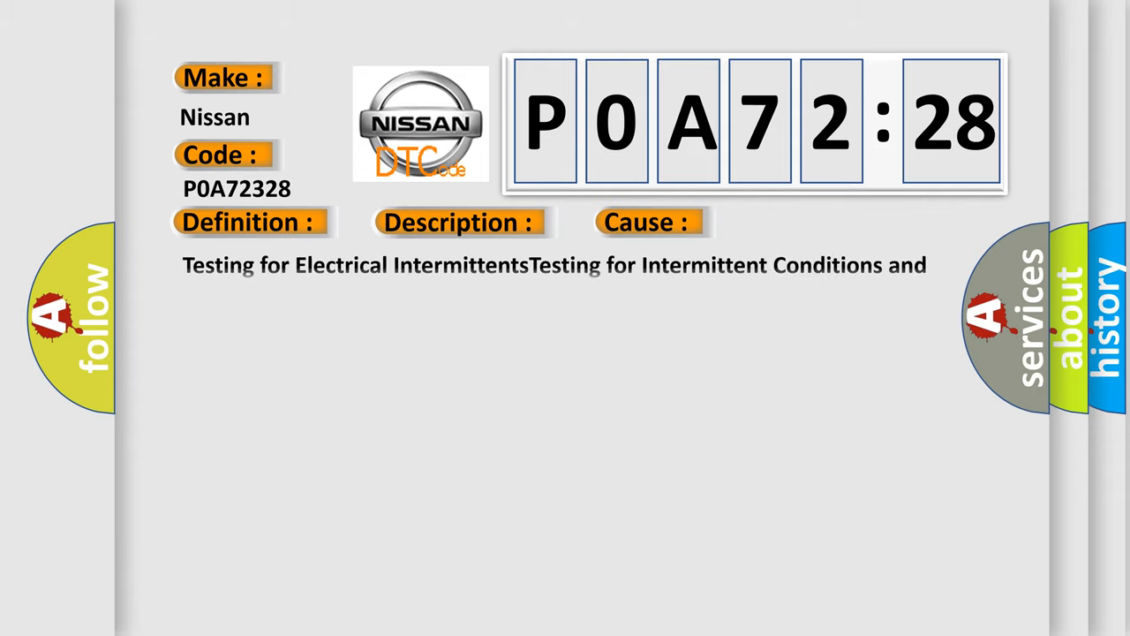